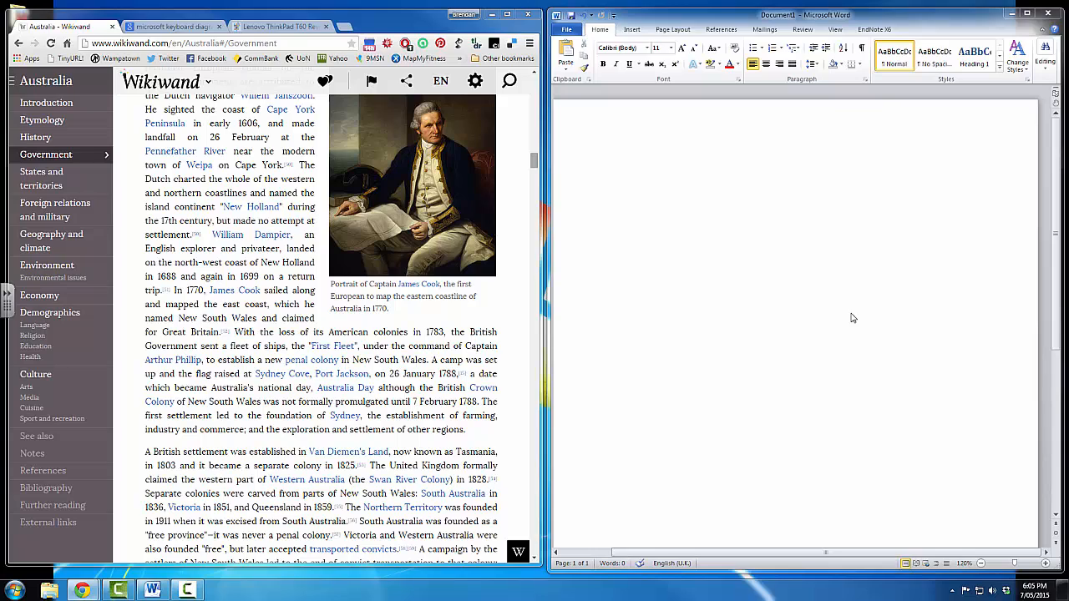
pyautogui.moveTo(846, 318)
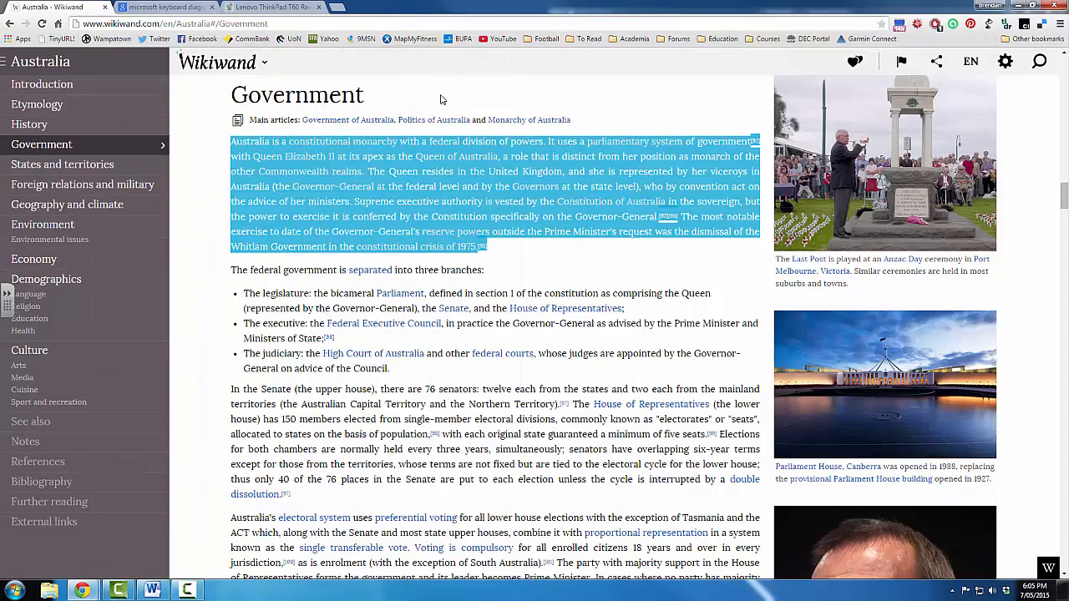
# Step: Scroll the Wikiwand Australia article up toward the Government section
pyautogui.scroll(3)
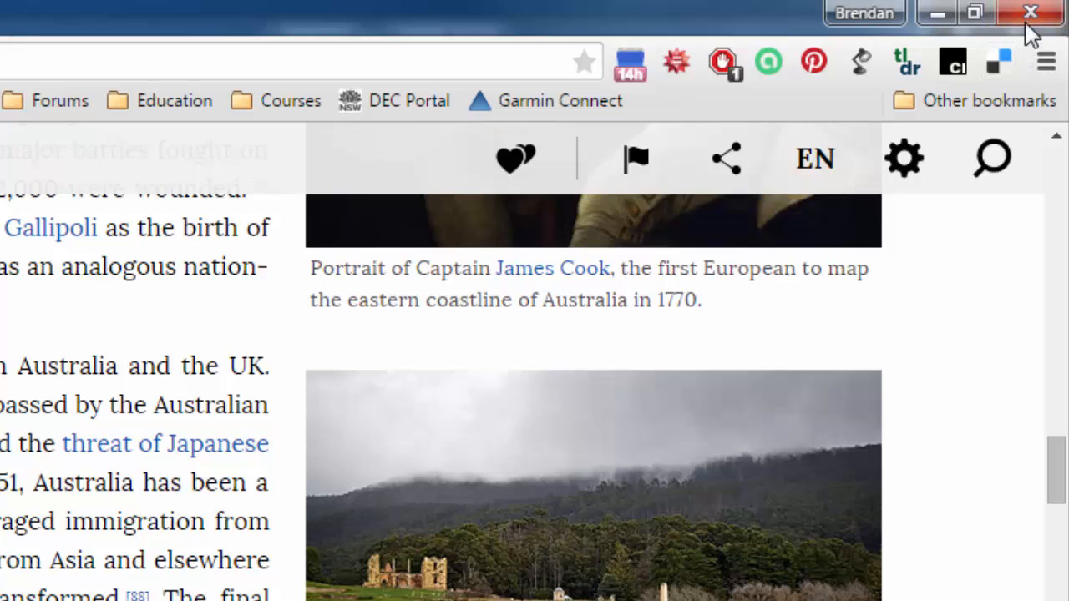
pyautogui.moveTo(1029, 12)
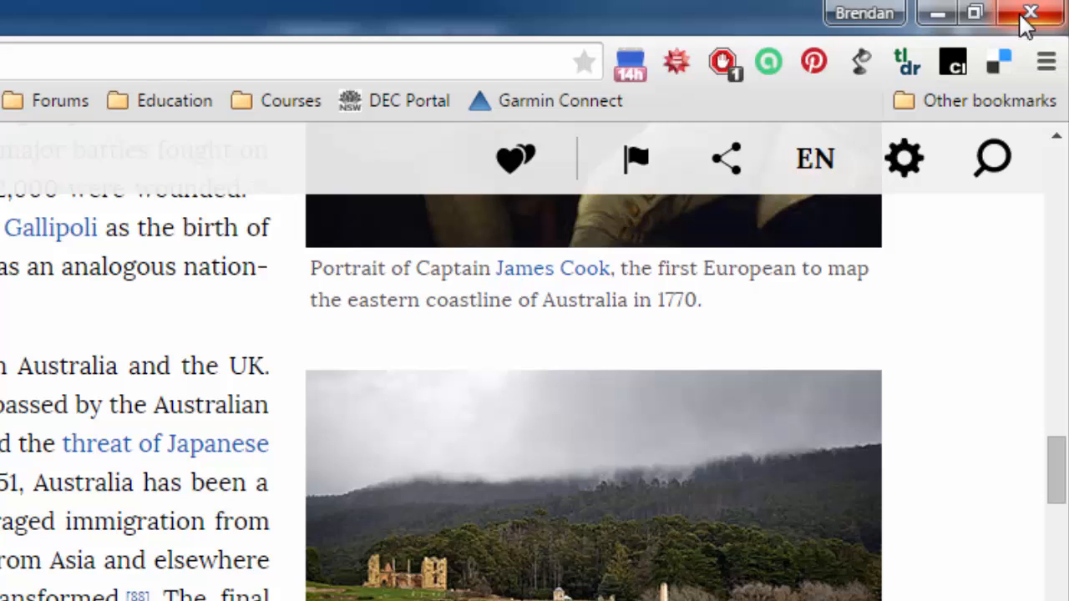
pyautogui.moveTo(1030, 12)
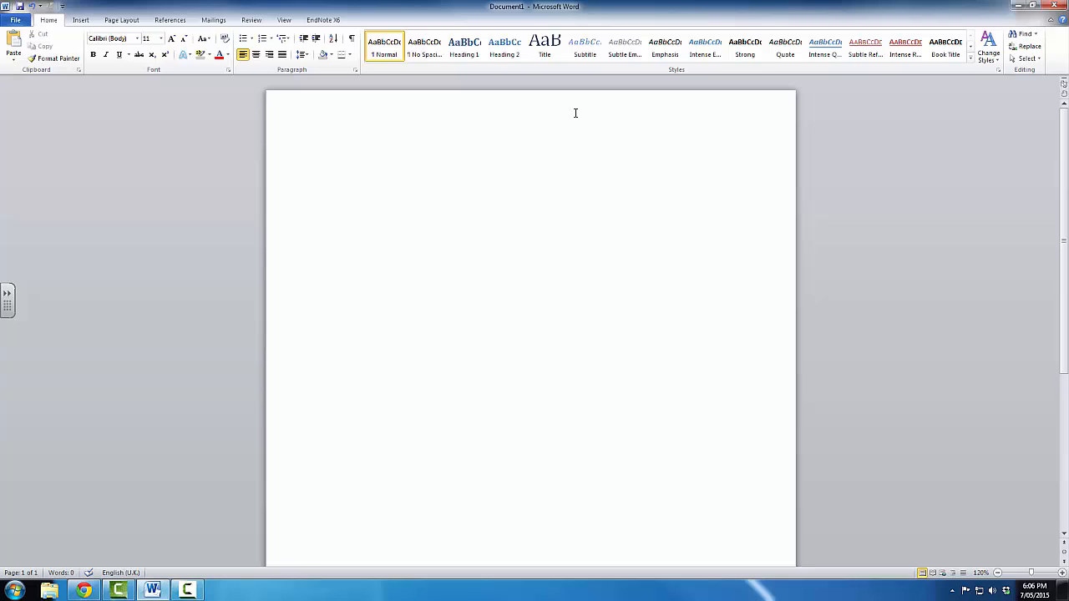
pyautogui.click(331, 160)
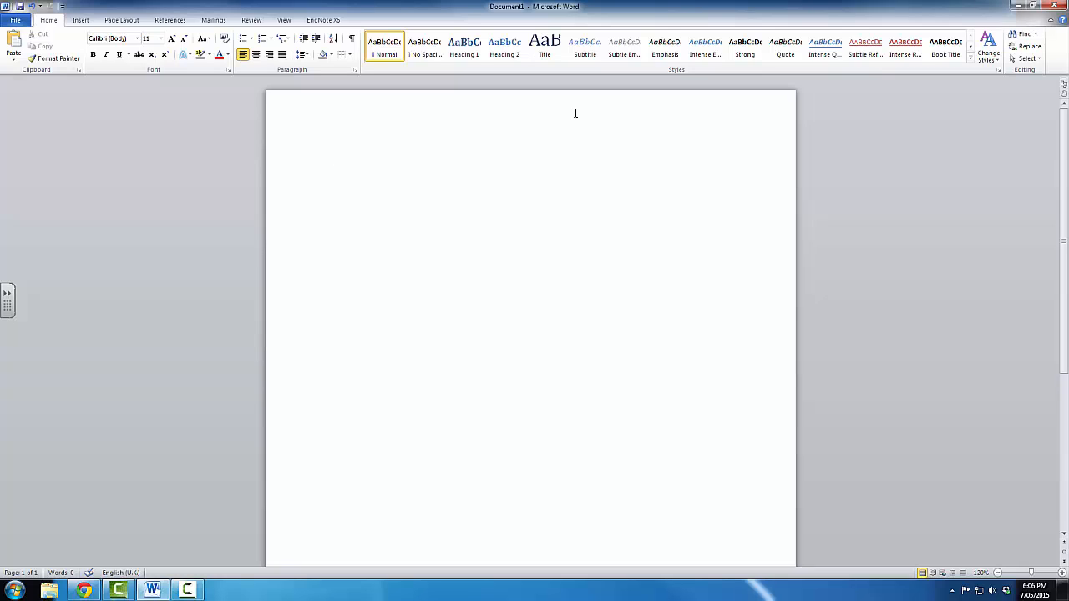
pyautogui.click(330, 161)
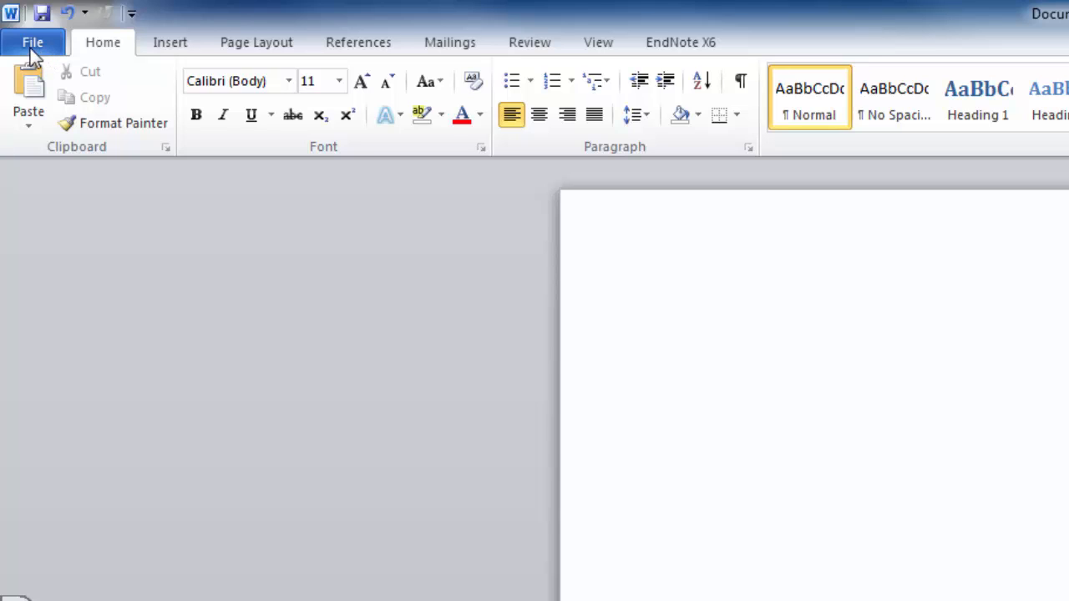
pyautogui.moveTo(42, 54)
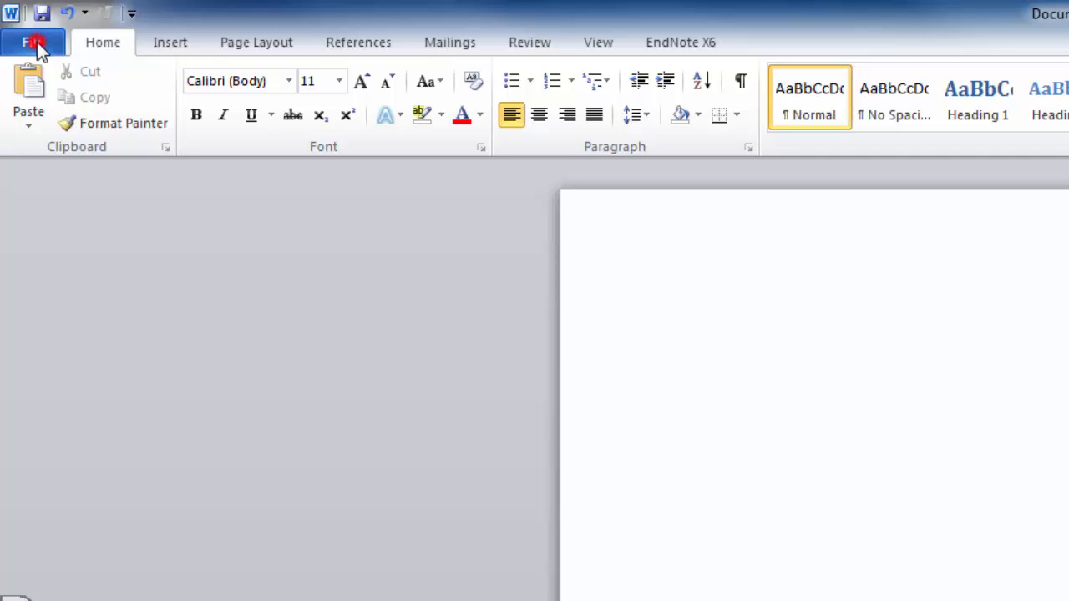
# Step: Bring up Word's File menu, showing the backstage Info page for Document1
pyautogui.click(33, 42)
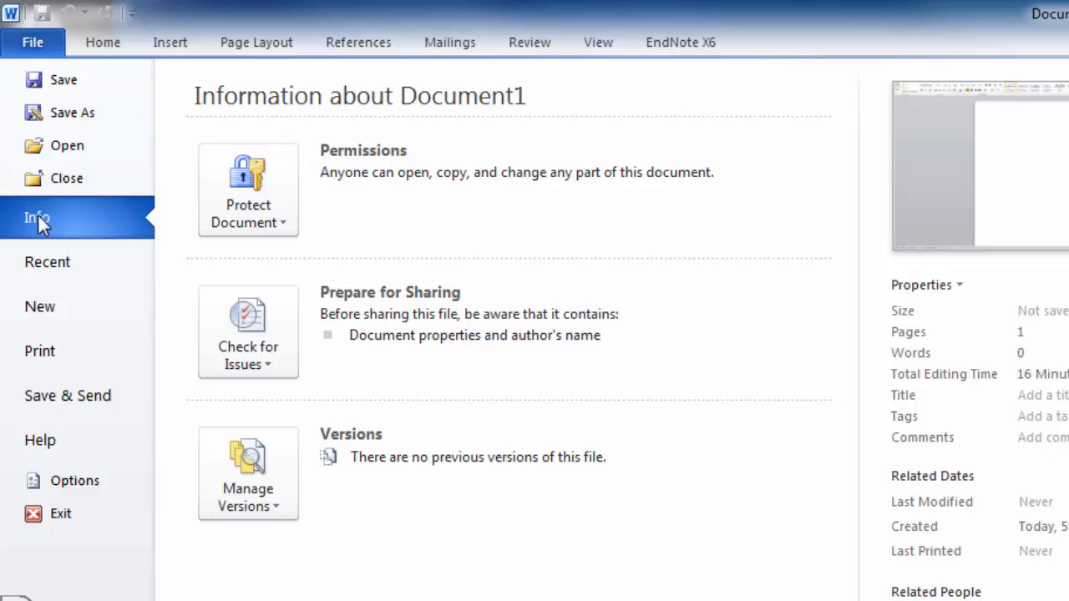
pyautogui.moveTo(60, 515)
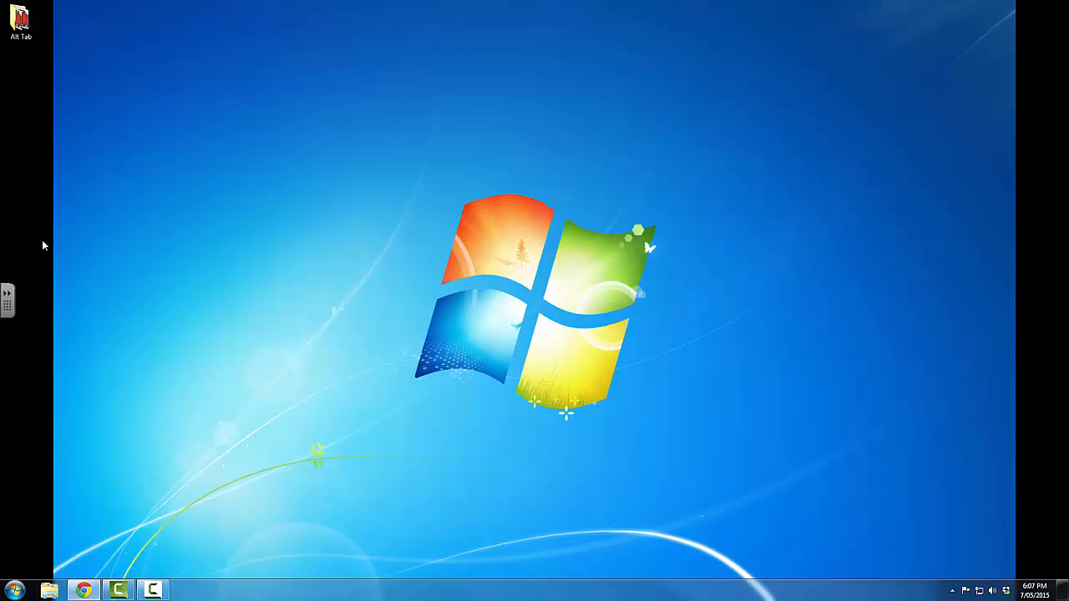
pyautogui.moveTo(75, 554)
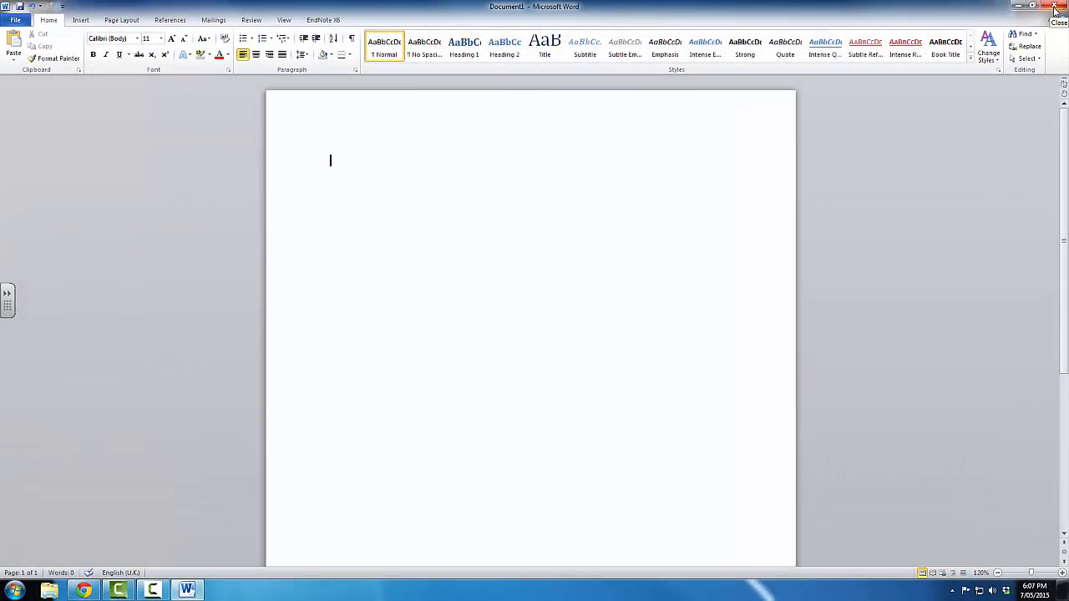
pyautogui.click(15, 20)
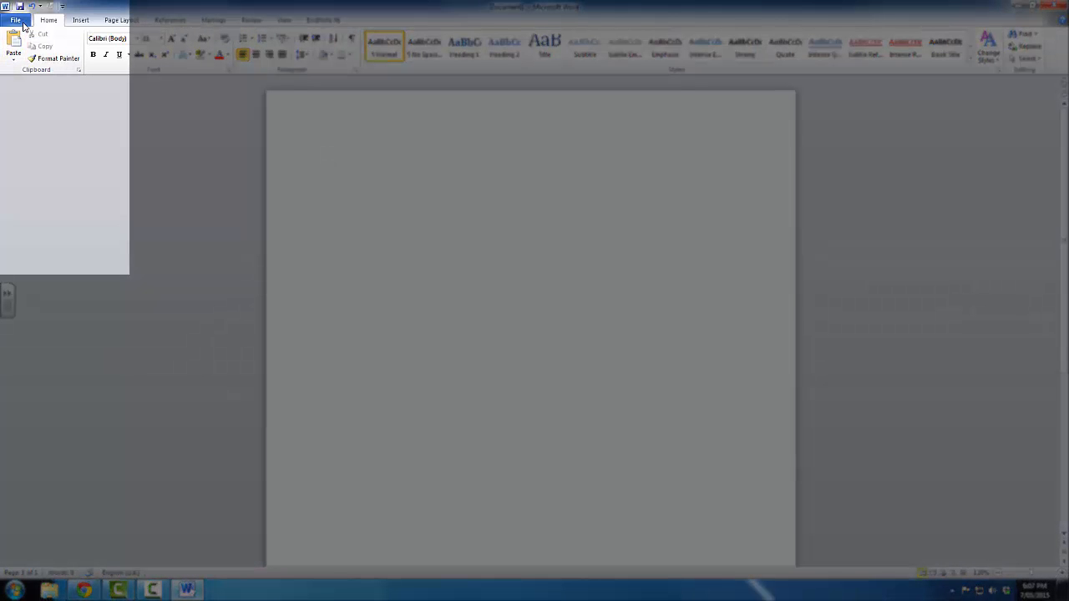
pyautogui.click(15, 20)
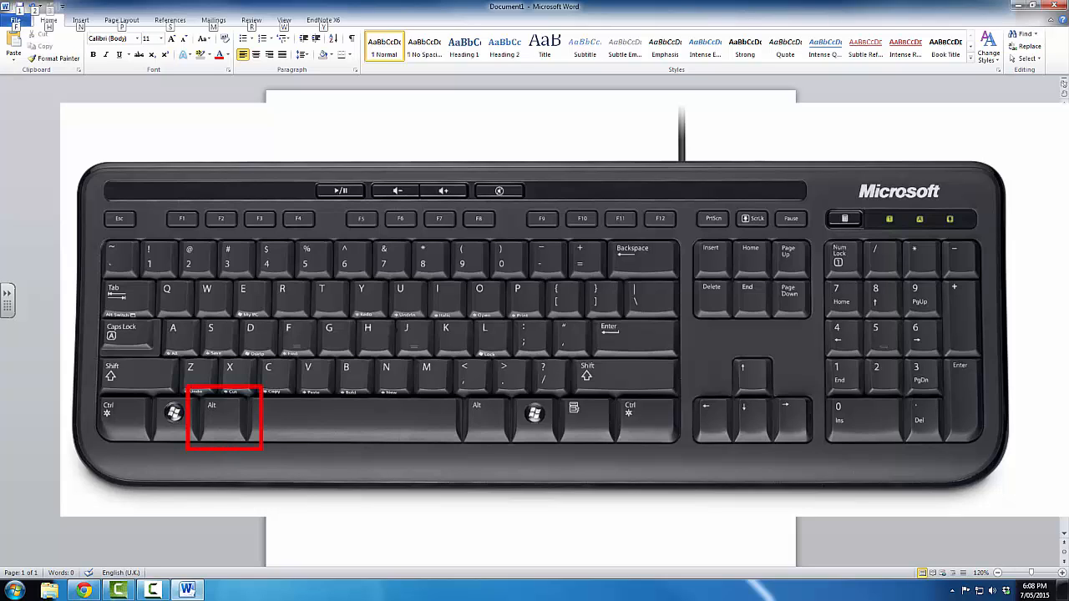
pyautogui.click(297, 217)
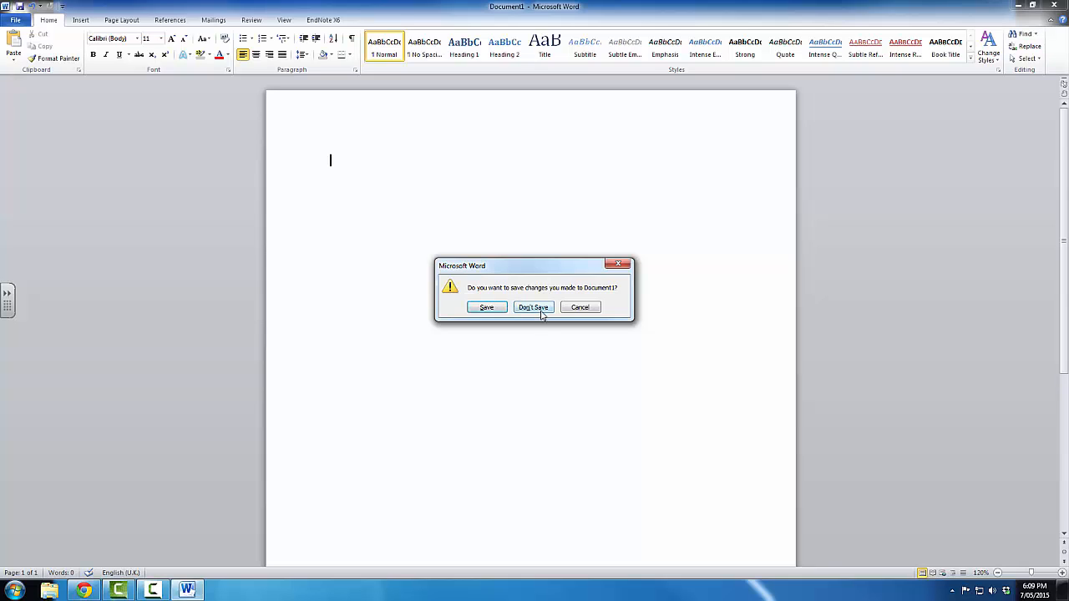
pyautogui.moveTo(538, 311)
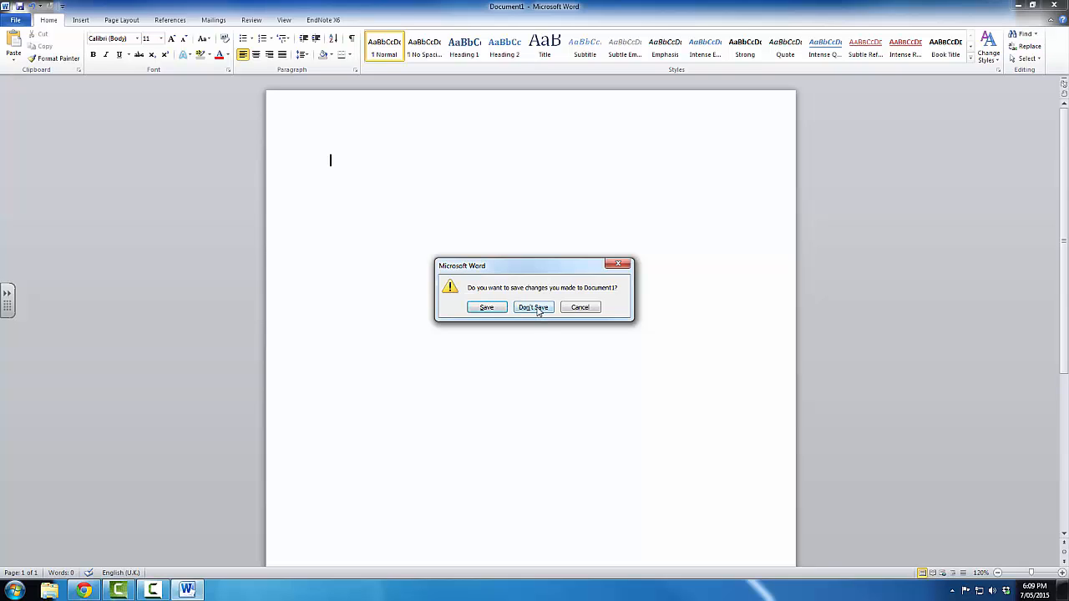
# Step: Choose Don't Save so Word closes and only the empty desktop remains
pyautogui.click(533, 308)
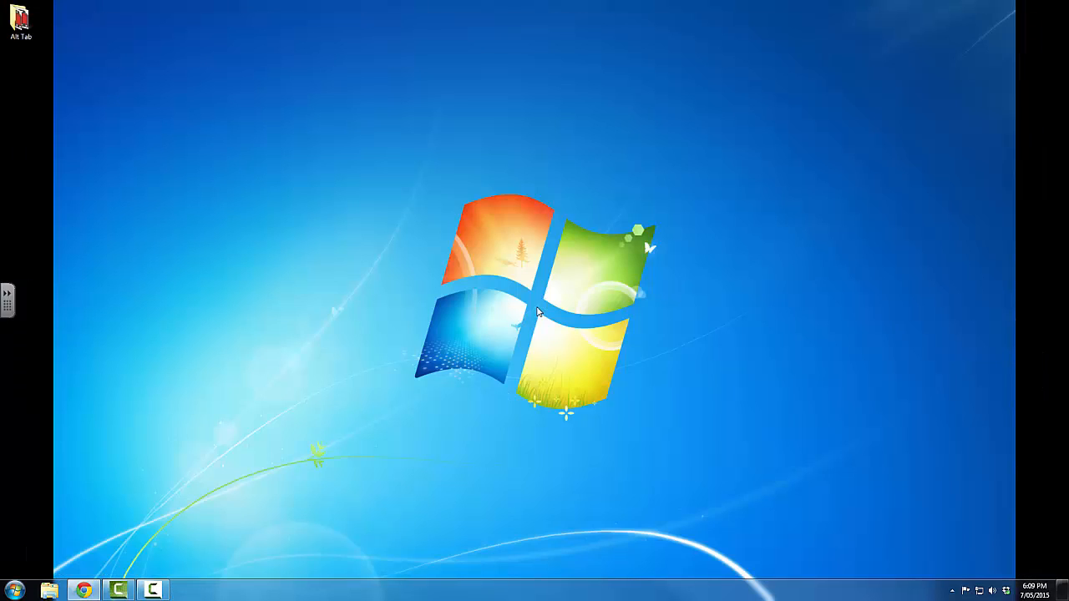